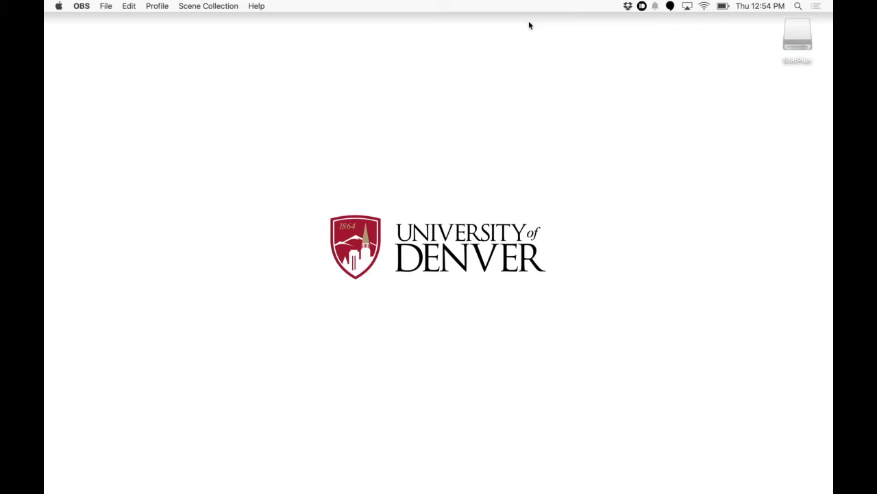
pyautogui.moveTo(225, 199)
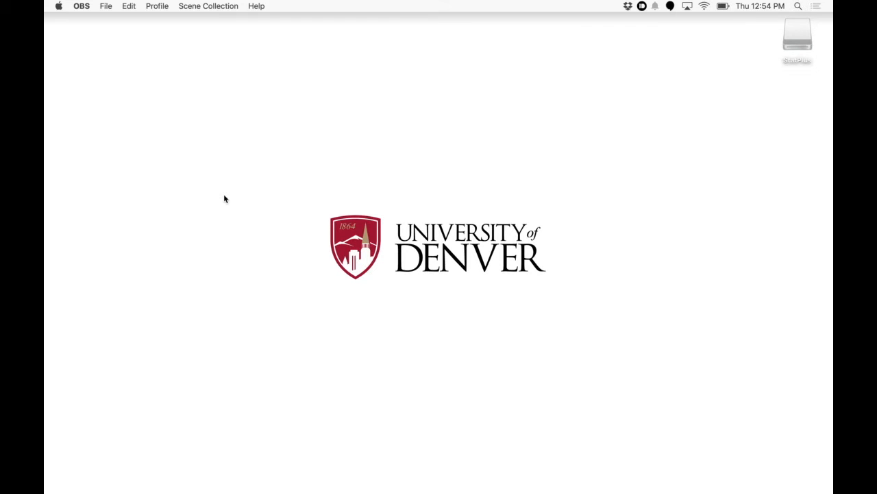
pyautogui.moveTo(48, 172)
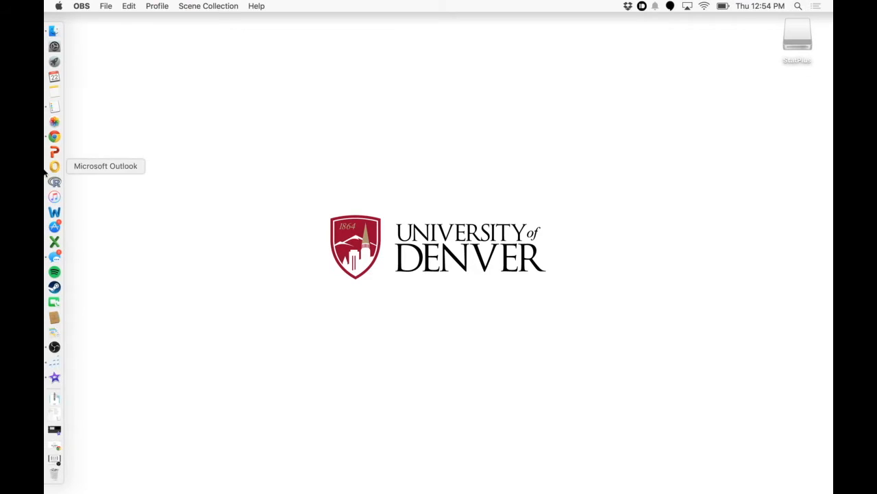
# Google 'statplus mac' in Chrome and open the AnalystSoft StatPlus:mac LE result
pyautogui.click(54, 136)
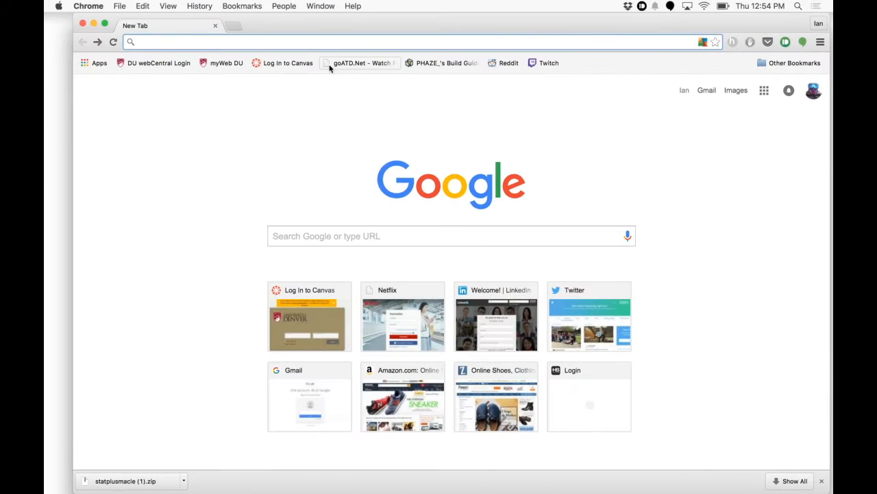
pyautogui.write('statplus mac')
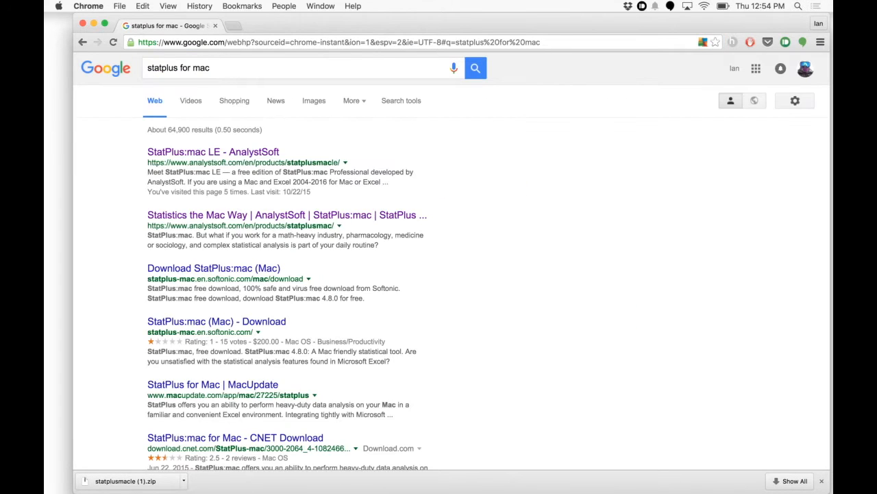
pyautogui.moveTo(213, 152)
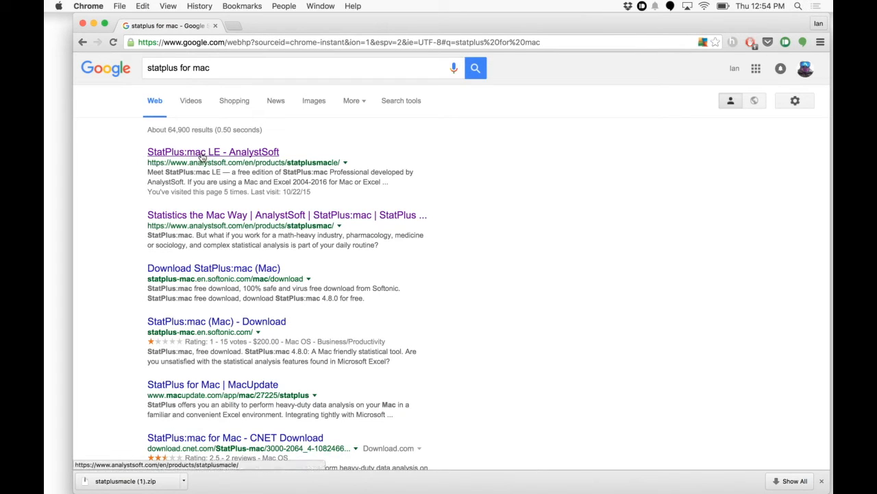
pyautogui.click(213, 151)
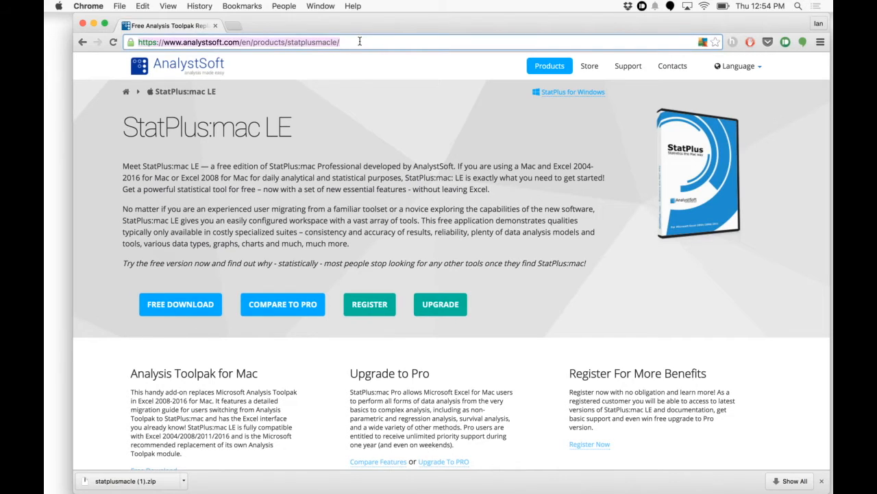
# Download StatPlus:mac LE for free and mount StatPlusMacLE.dmg from the statplusmacle Downloads folder
pyautogui.click(181, 304)
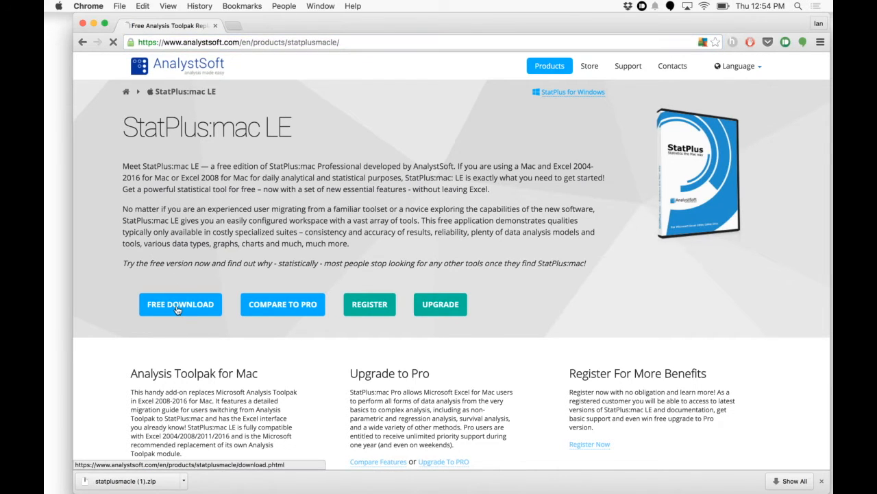
pyautogui.click(180, 304)
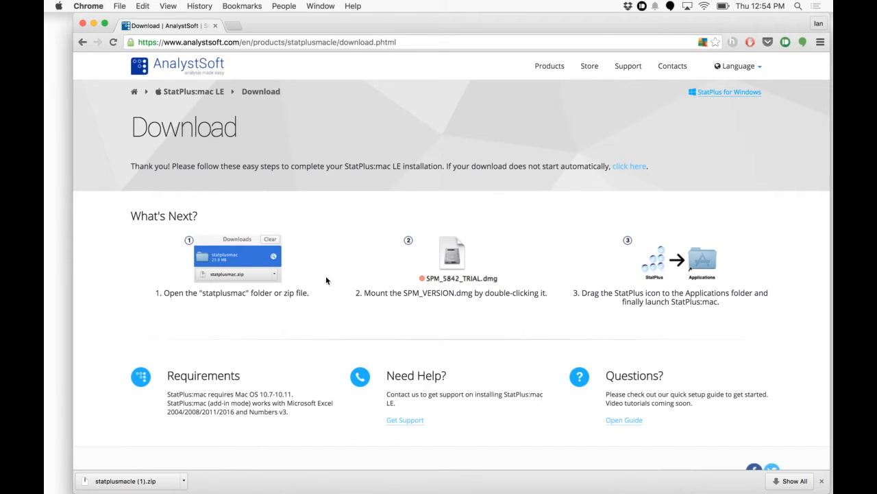
pyautogui.moveTo(629, 166)
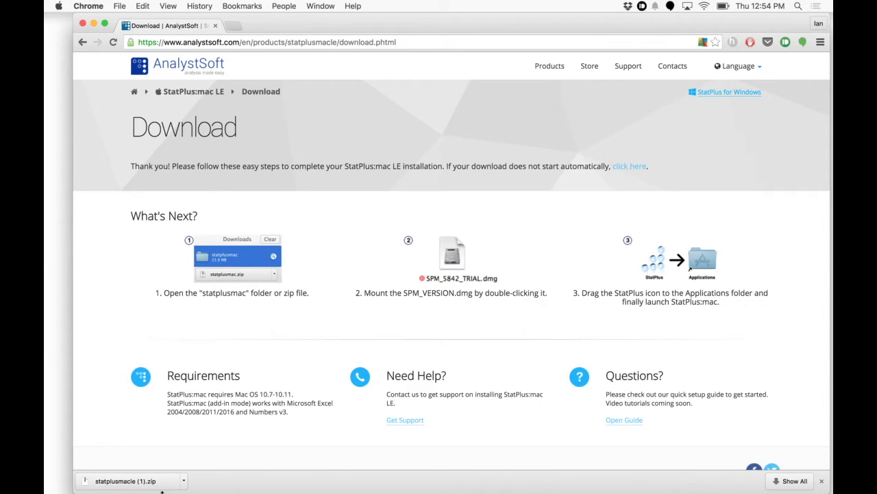
pyautogui.moveTo(142, 248)
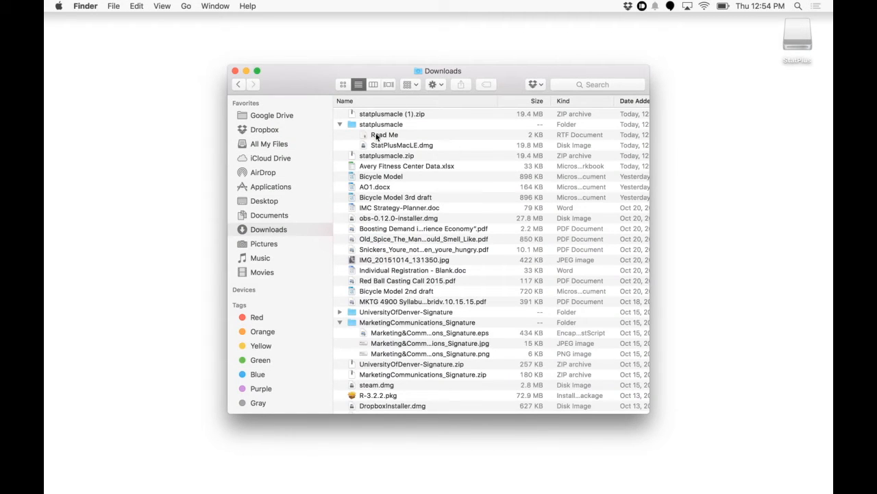
pyautogui.click(339, 124)
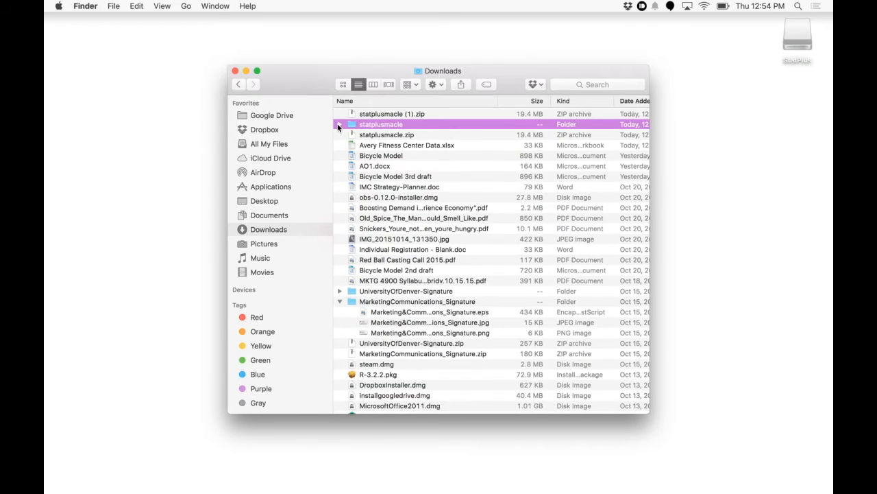
pyautogui.click(340, 124)
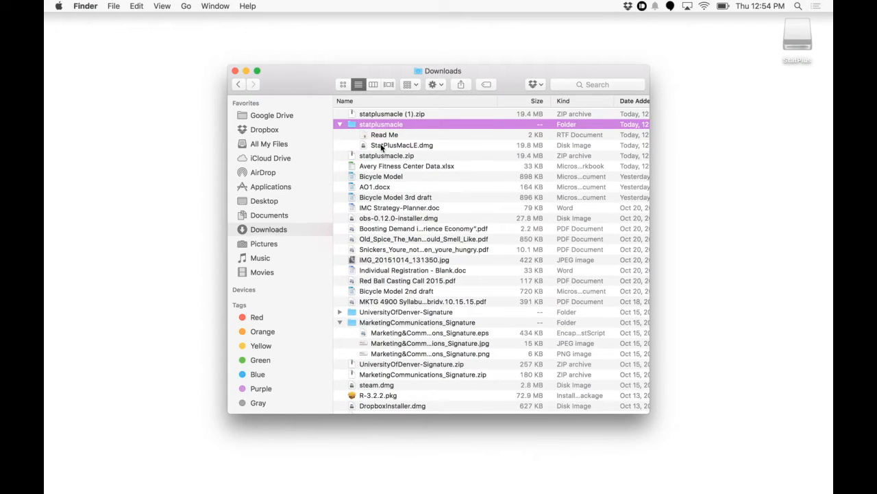
pyautogui.click(401, 145)
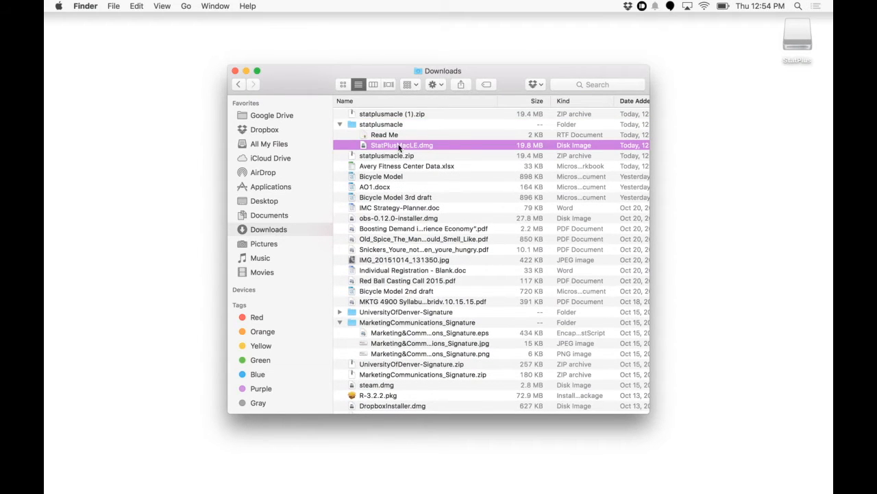
pyautogui.doubleClick(401, 145)
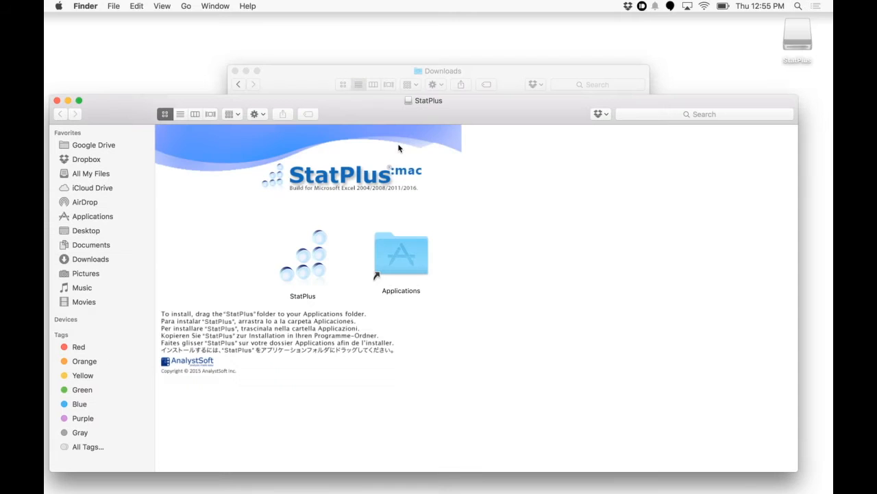
pyautogui.moveTo(307, 283)
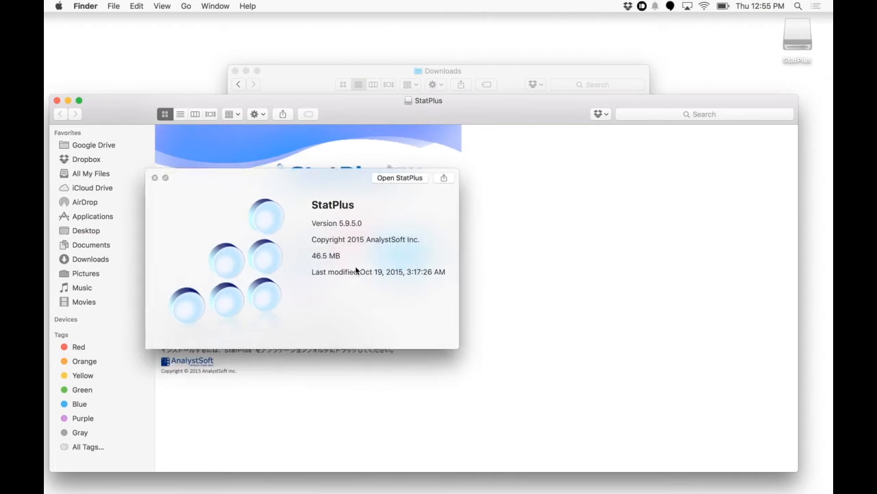
# Copy StatPlus into Applications, then close the installer and Downloads windows
pyautogui.click(155, 177)
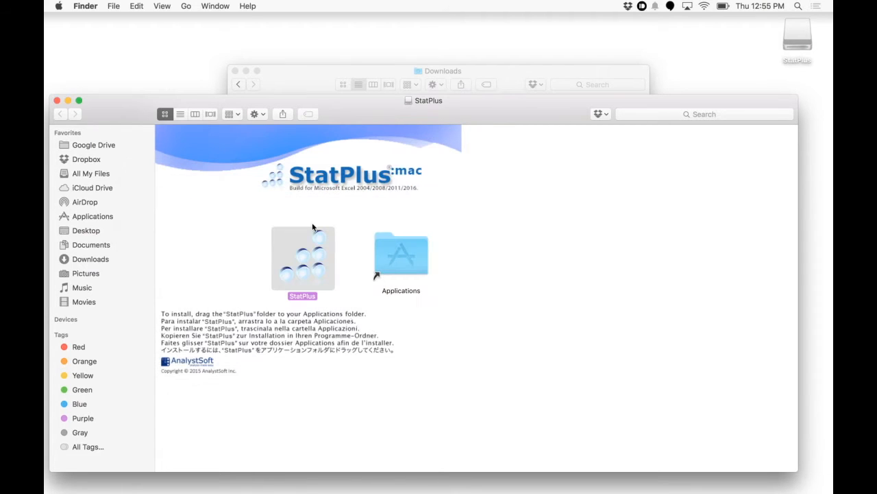
pyautogui.moveTo(302, 259); pyautogui.dragTo(401, 254)
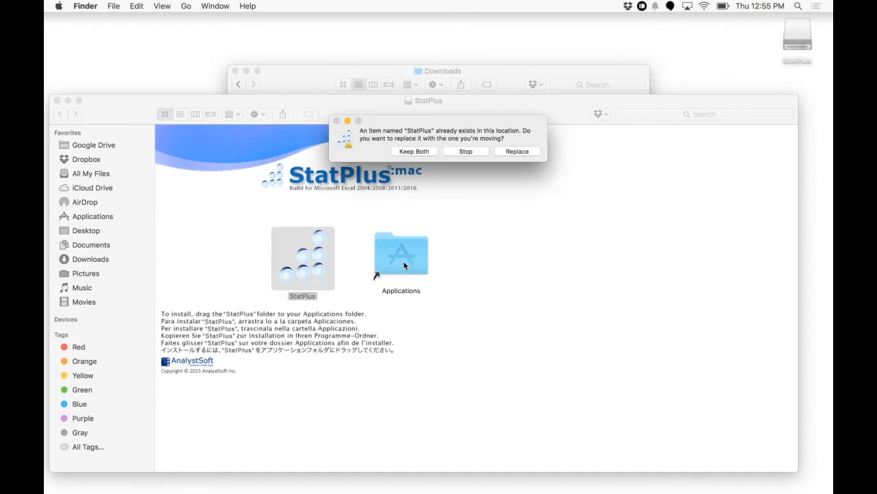
pyautogui.moveTo(514, 128)
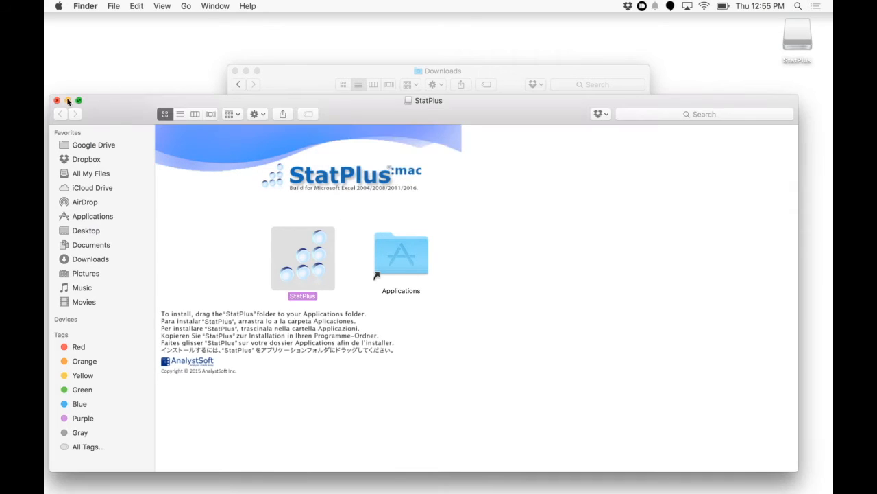
pyautogui.click(57, 101)
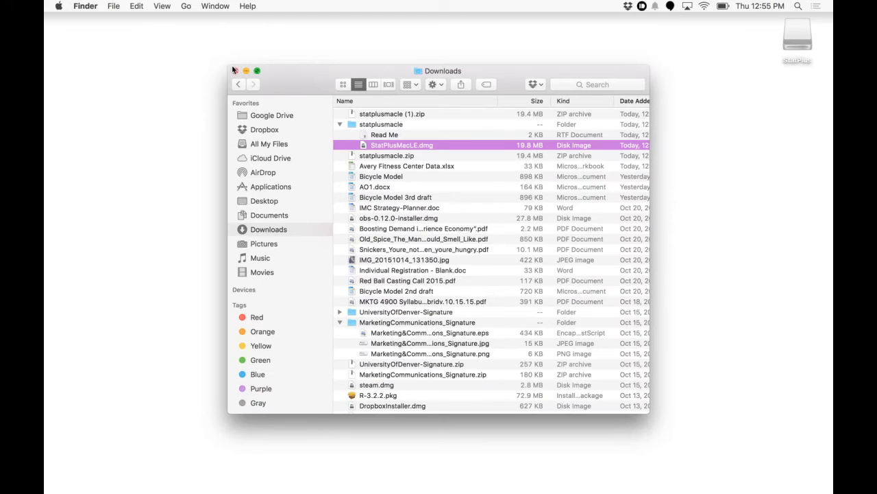
pyautogui.click(235, 71)
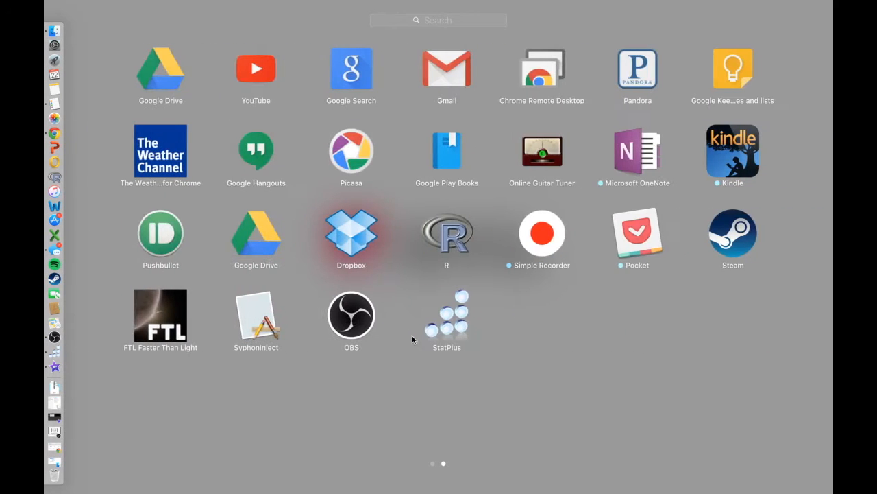
pyautogui.moveTo(455, 325)
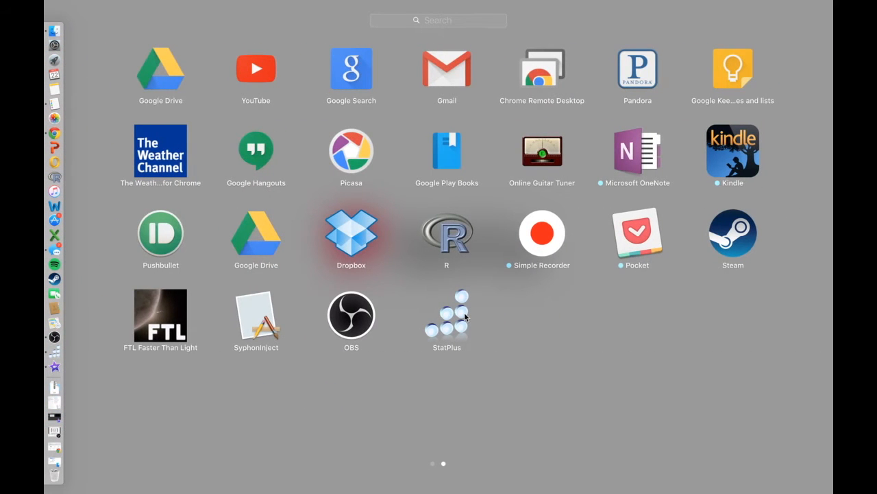
pyautogui.moveTo(451, 317)
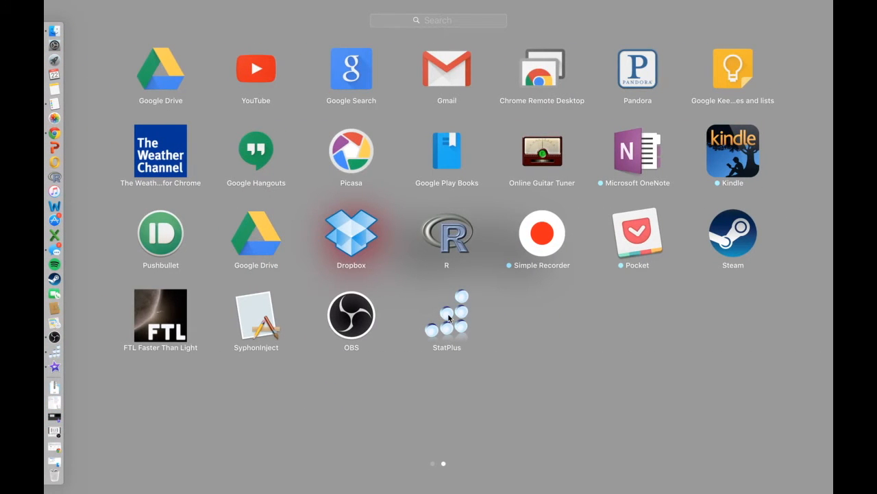
pyautogui.moveTo(54, 249)
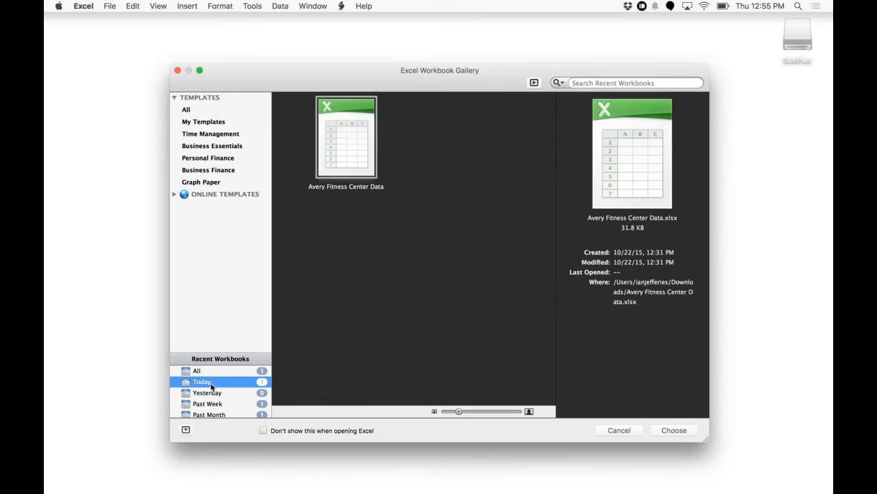
pyautogui.moveTo(351, 134)
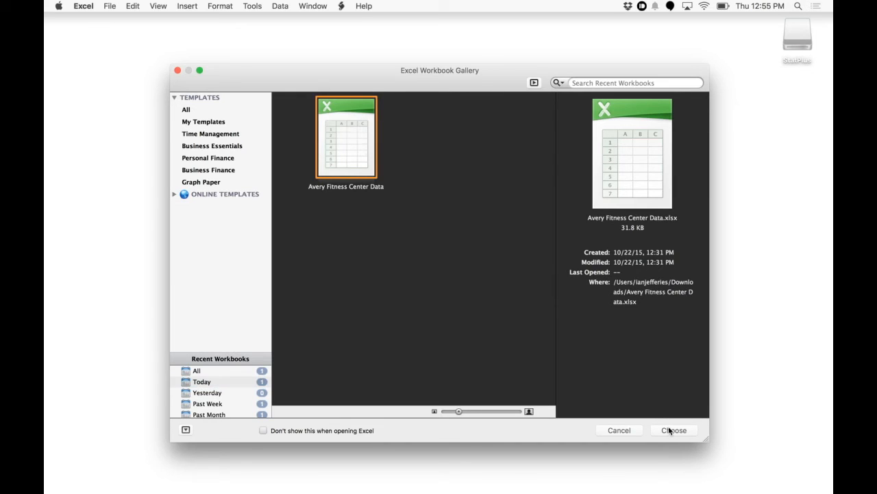
# Open the Avery Fitness Center Data workbook from today's recent workbooks
pyautogui.click(674, 430)
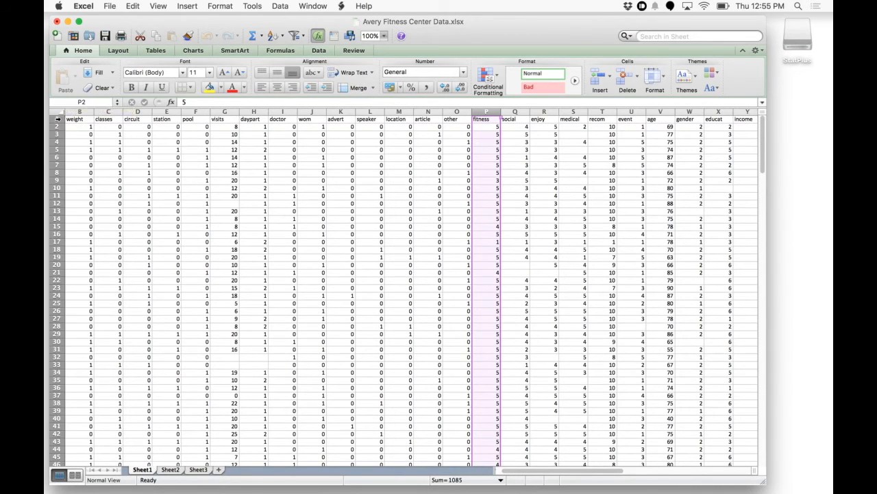
# Switch to StatPlus beside the Avery Fitness Center Data workbook window
pyautogui.click(74, 119)
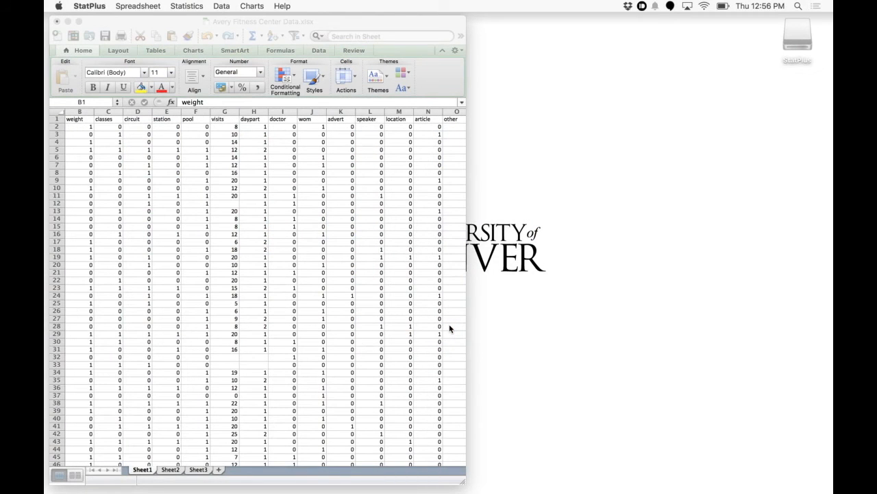
pyautogui.moveTo(574, 159)
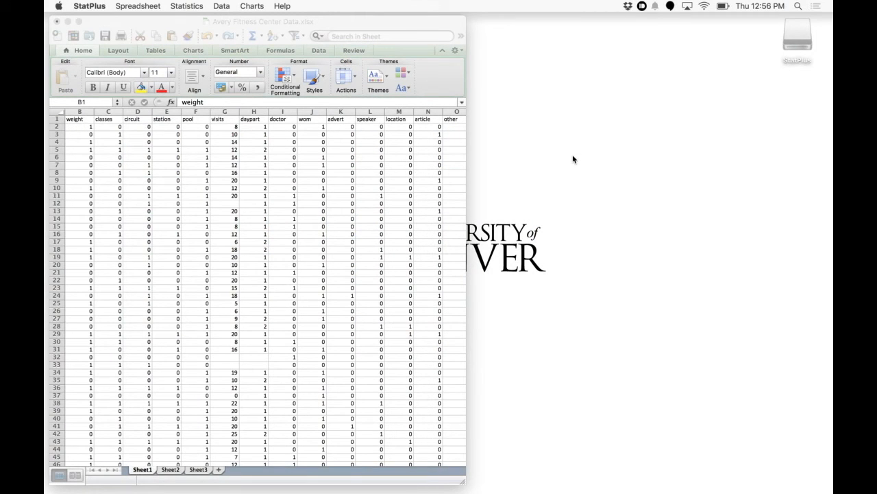
pyautogui.moveTo(568, 158)
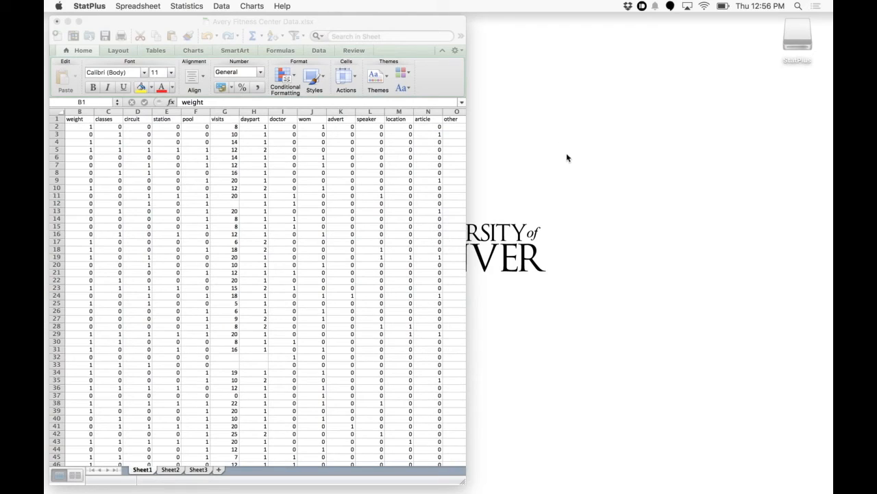
pyautogui.moveTo(558, 127)
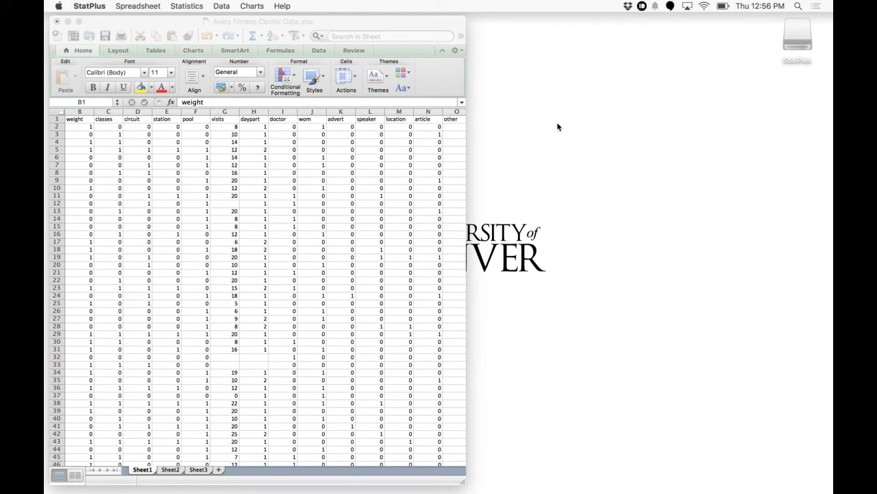
pyautogui.moveTo(389, 4)
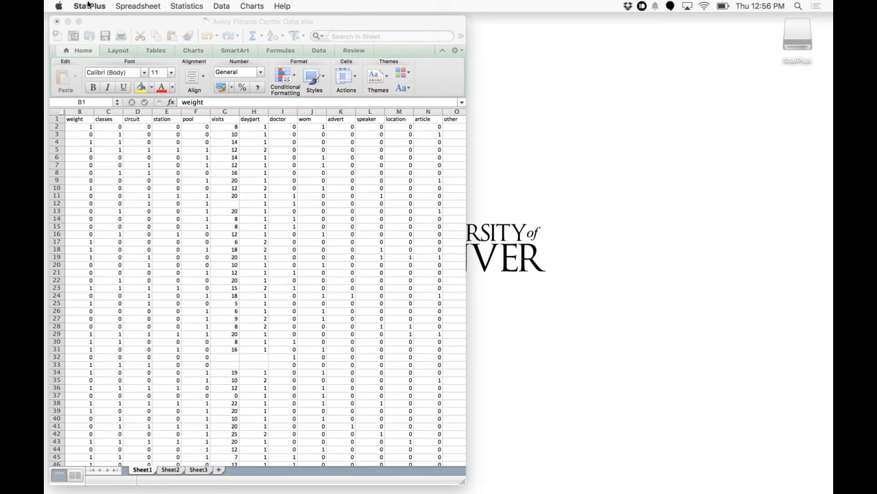
pyautogui.moveTo(187, 6)
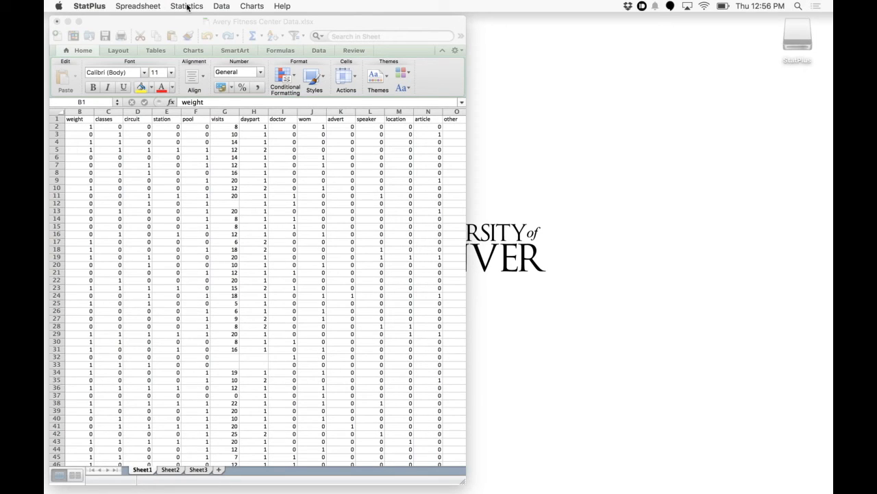
pyautogui.click(137, 6)
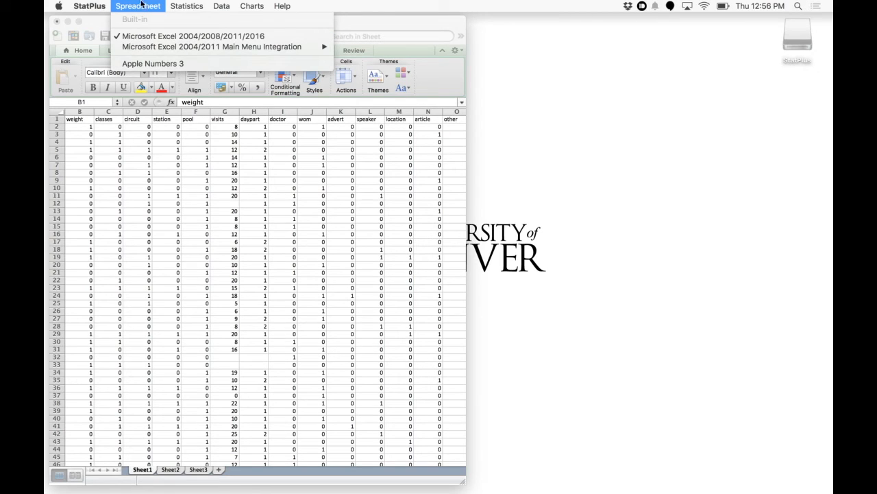
pyautogui.click(186, 5)
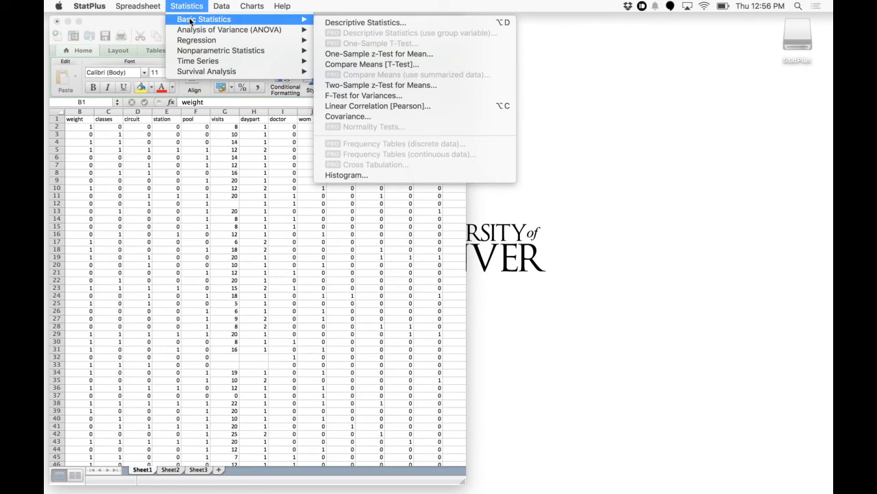
pyautogui.moveTo(230, 30)
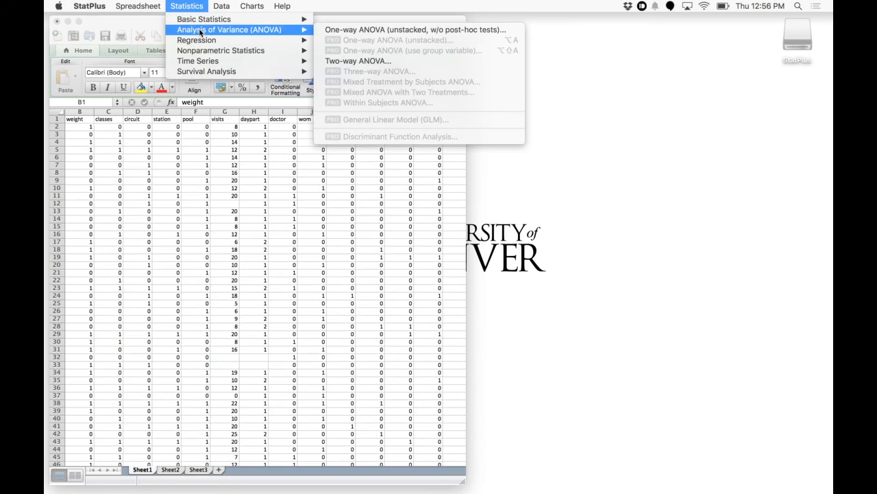
pyautogui.moveTo(199, 61)
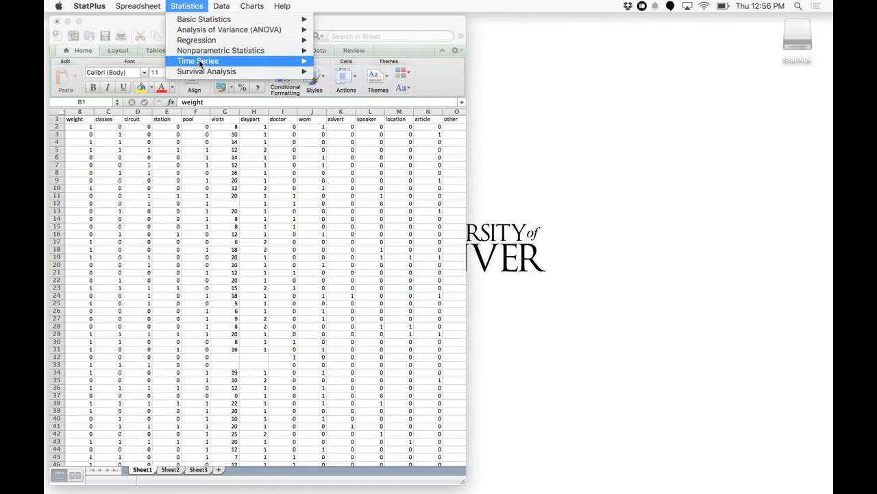
pyautogui.moveTo(203, 19)
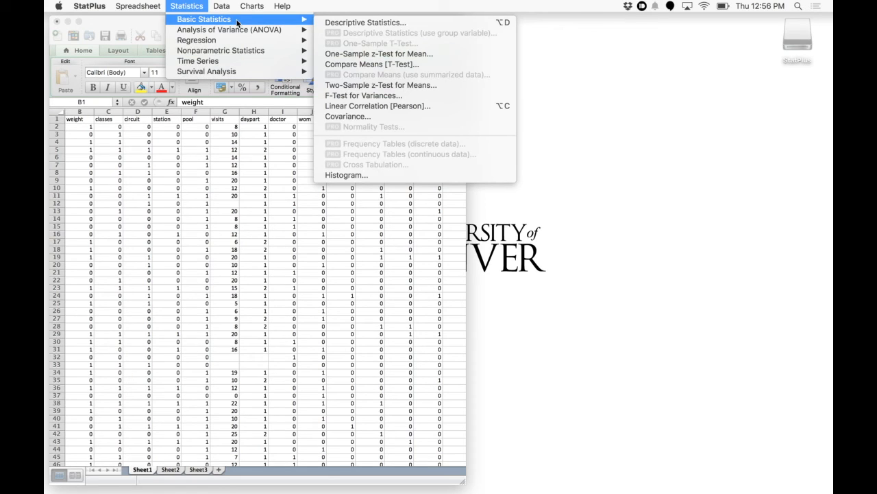
pyautogui.moveTo(229, 29)
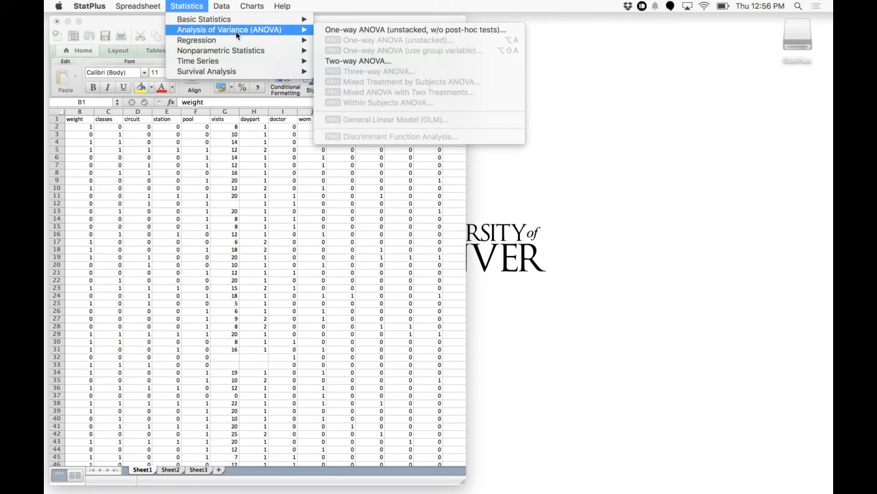
pyautogui.moveTo(206, 72)
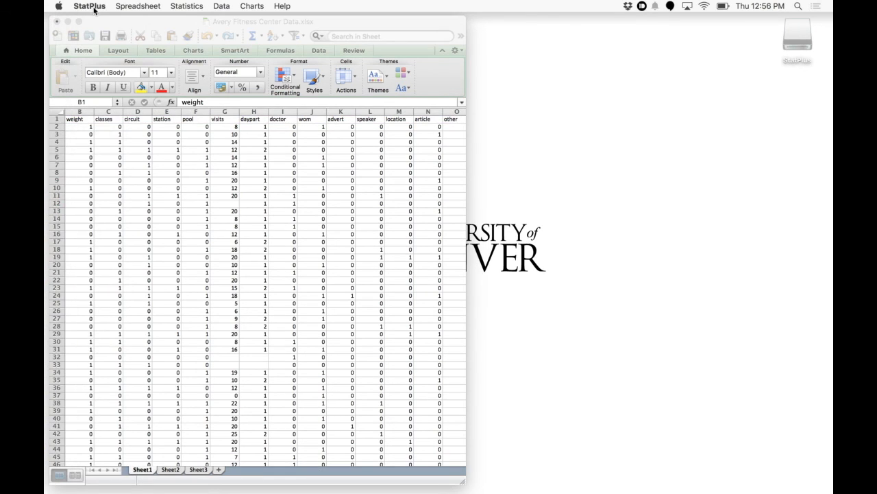
pyautogui.click(54, 234)
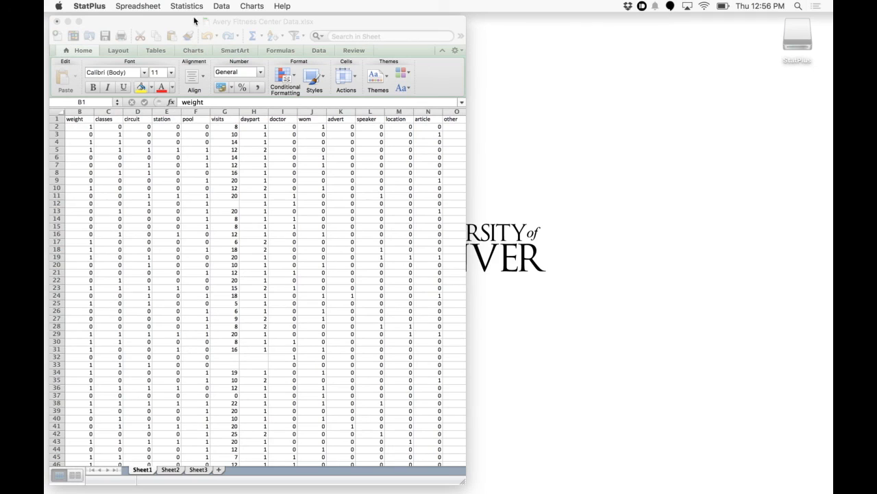
pyautogui.moveTo(356, 14)
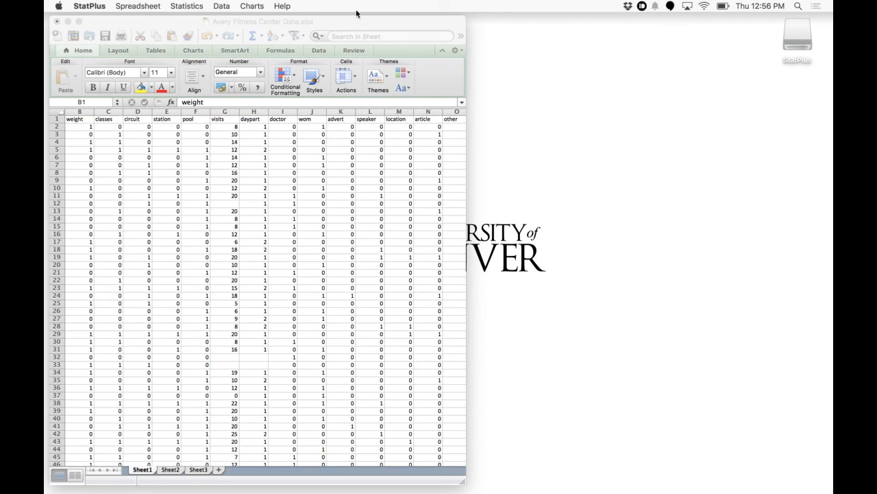
pyautogui.moveTo(356, 17)
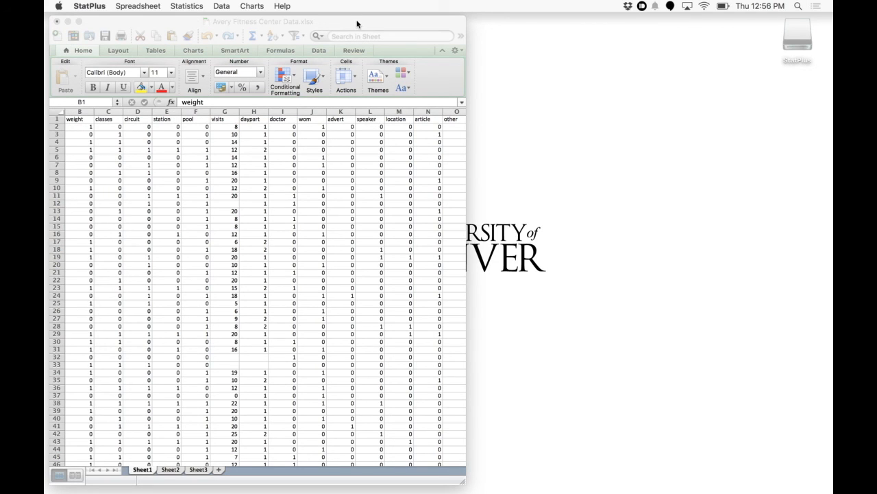